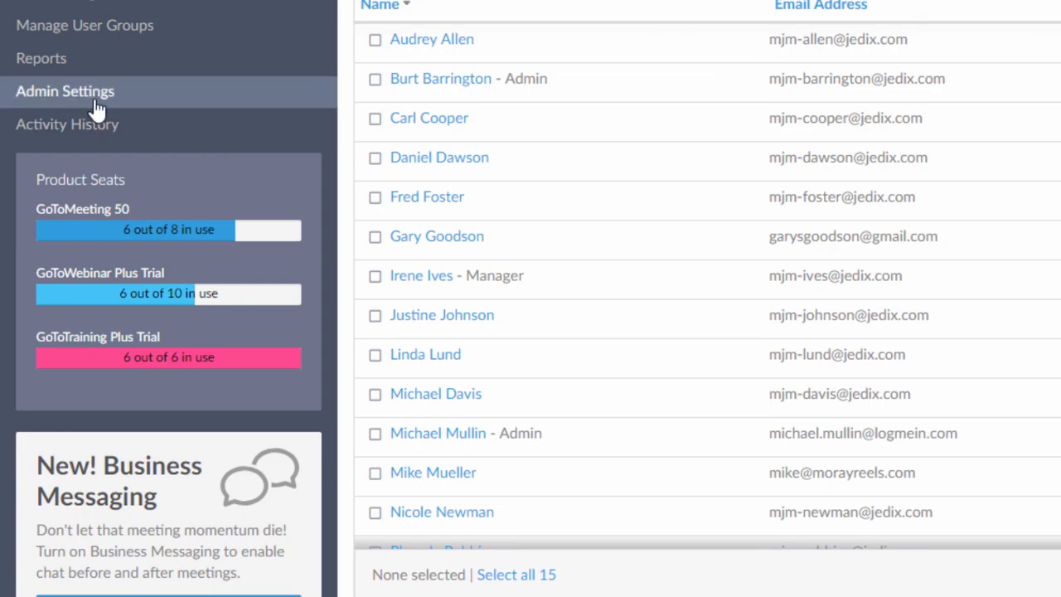
Step: Go to Admin Settings and scroll down to the Business Messaging card
click(65, 92)
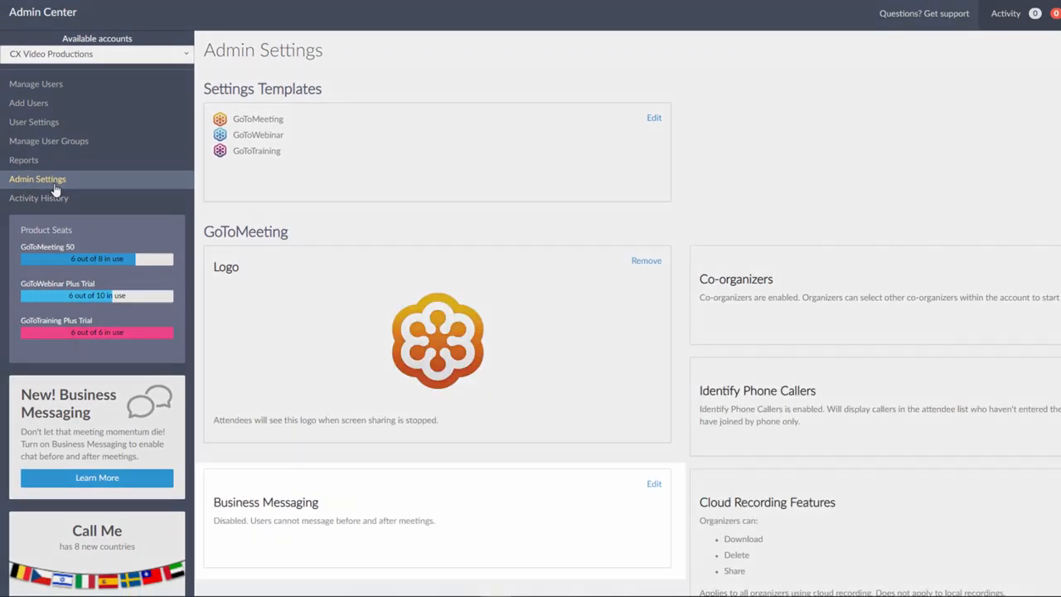
scroll(down, 3)
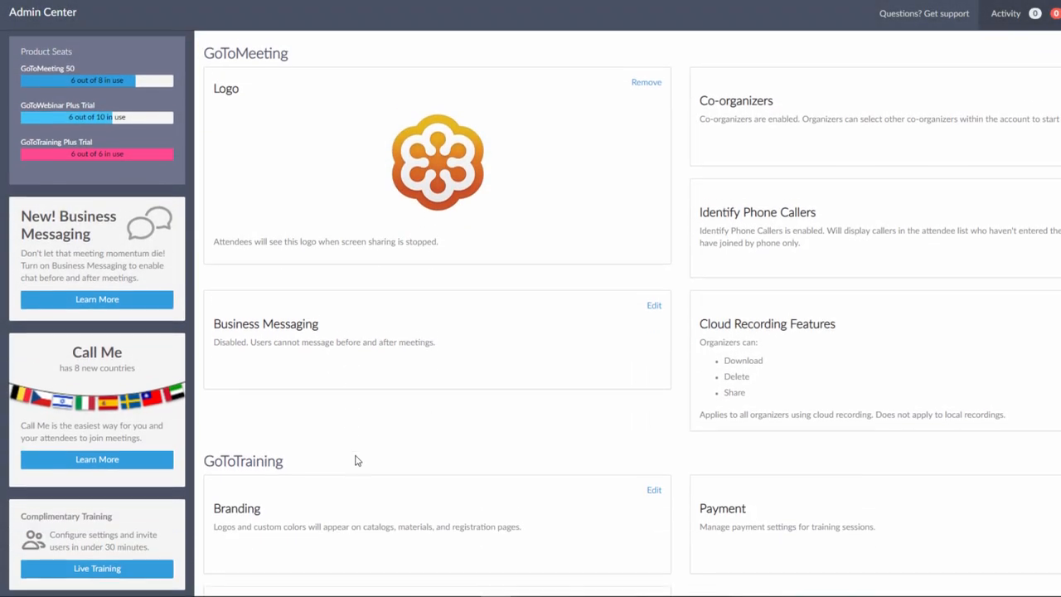
Step: Enable Business Messaging with file sharing and external users allowed, and save
click(653, 305)
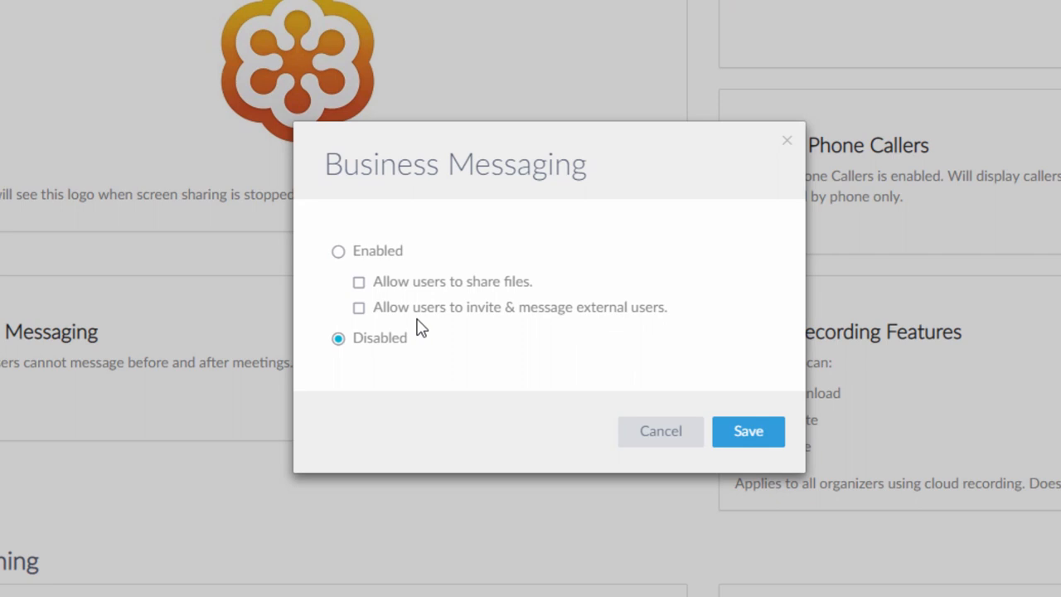
click(358, 282)
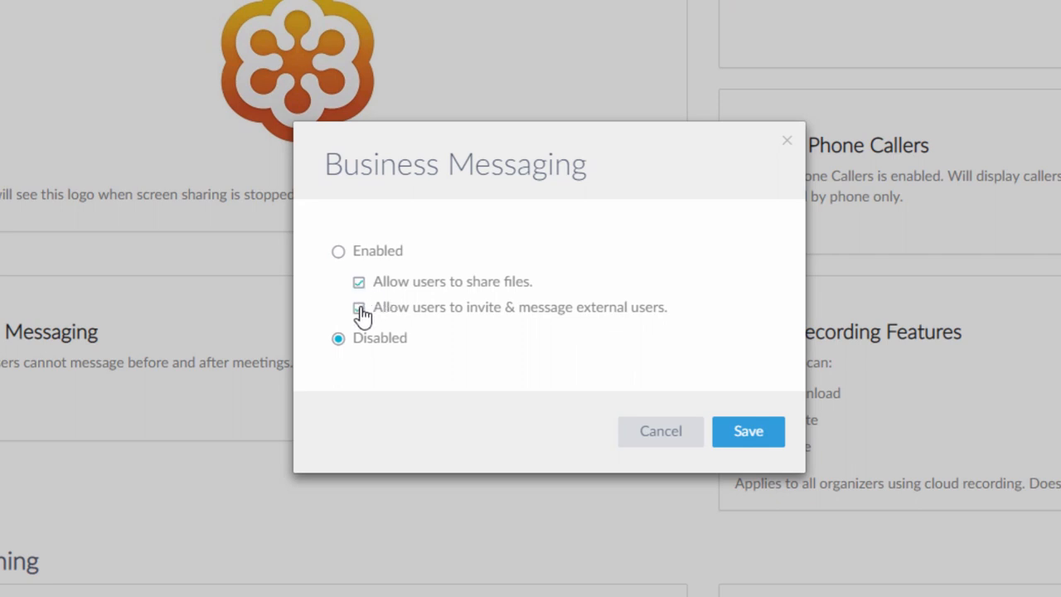
click(339, 250)
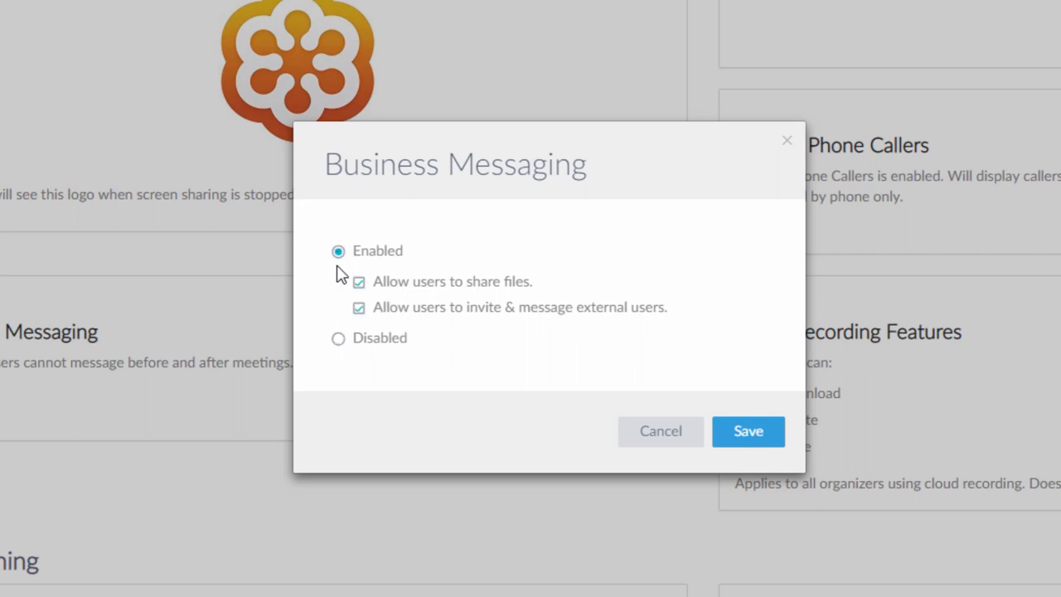
mouse_move(720, 466)
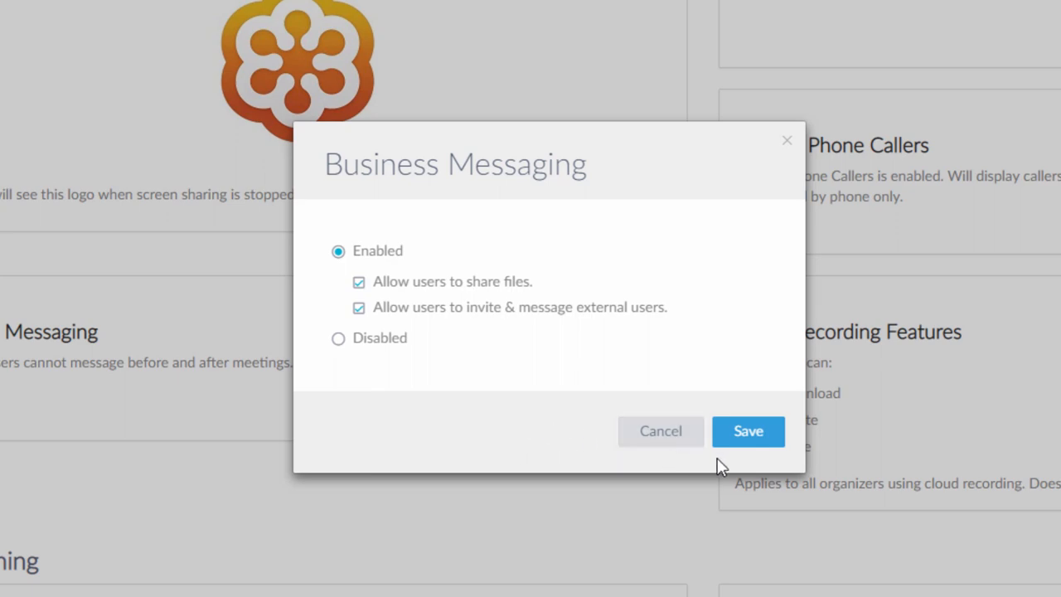
mouse_move(748, 432)
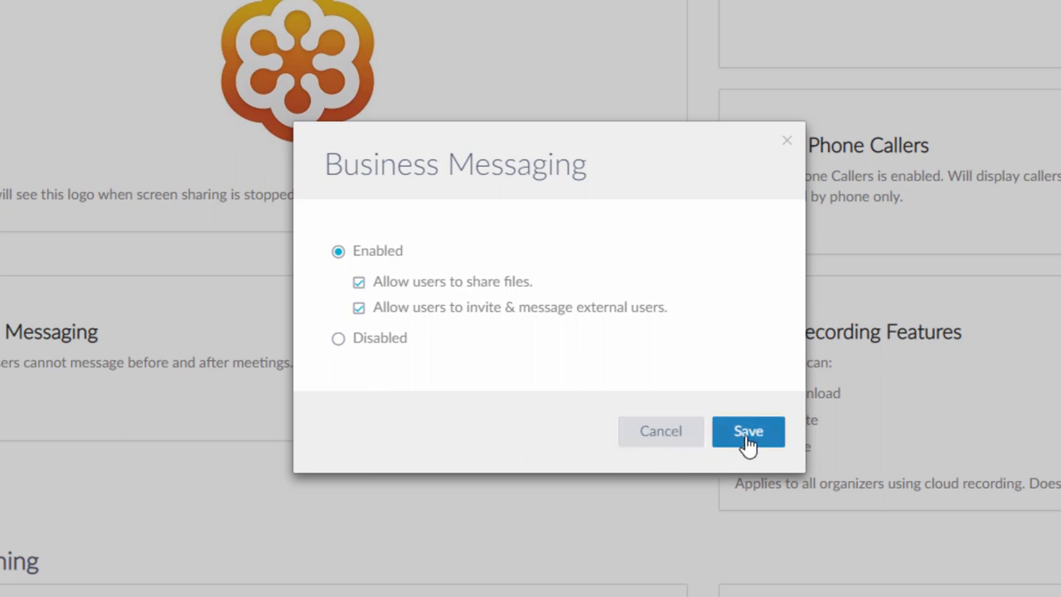
click(746, 431)
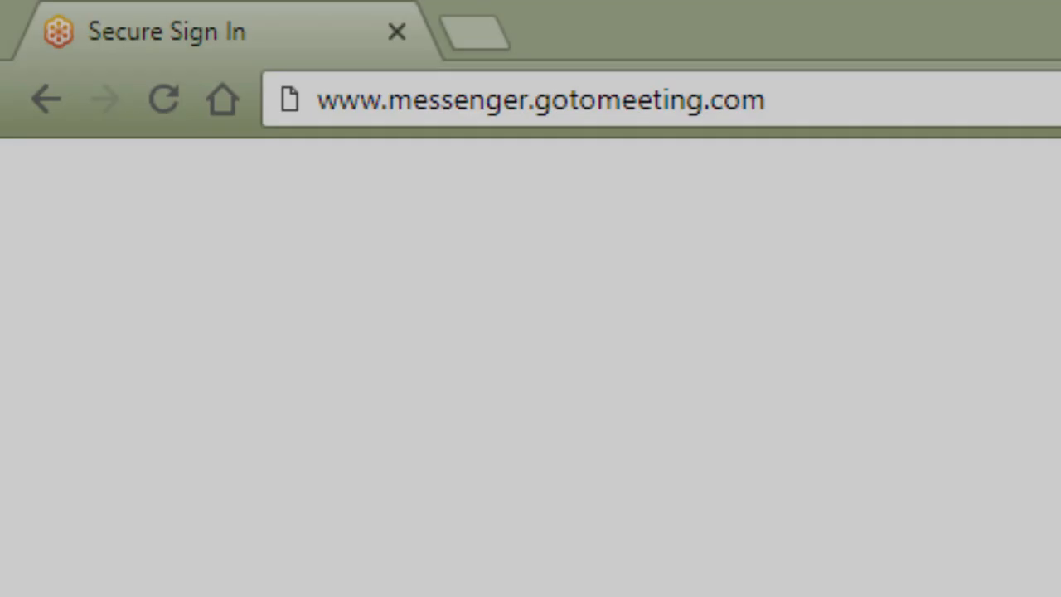
Step: Sign in at messenger.gotomeeting.com with email and password to reach My Meetings
click(538, 99)
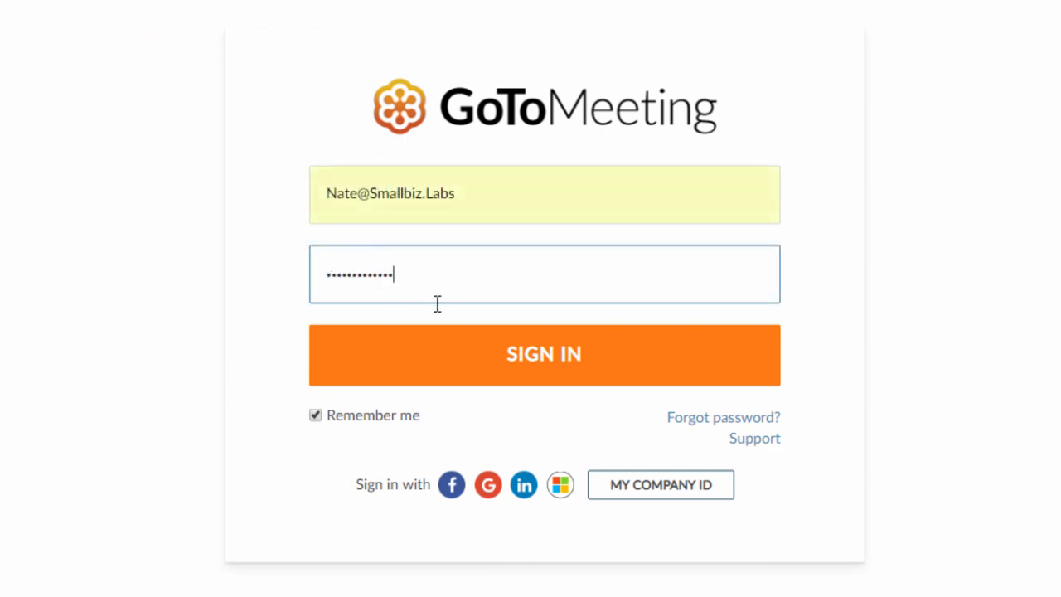
click(544, 355)
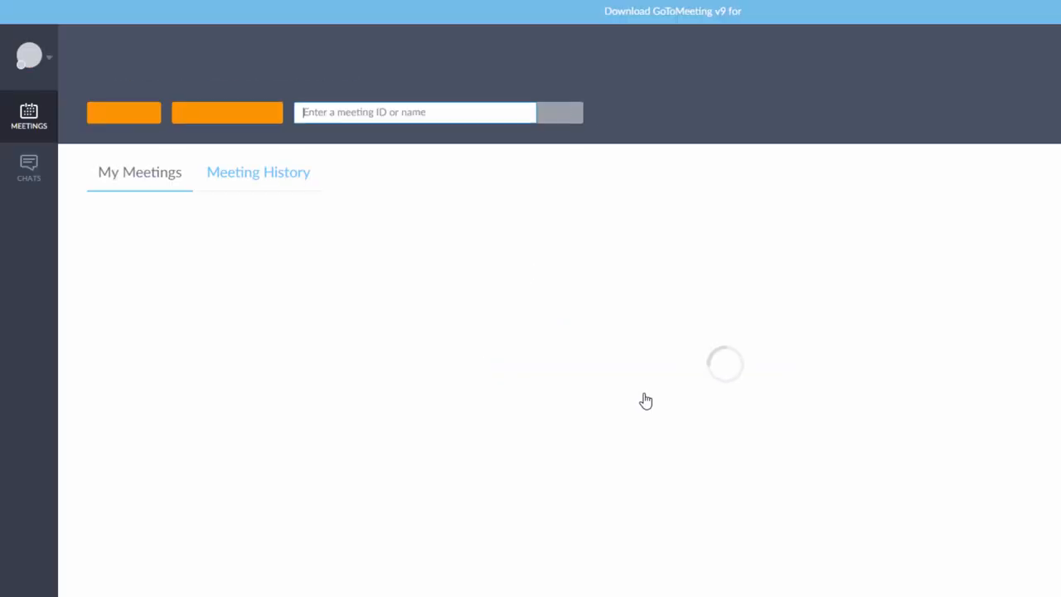